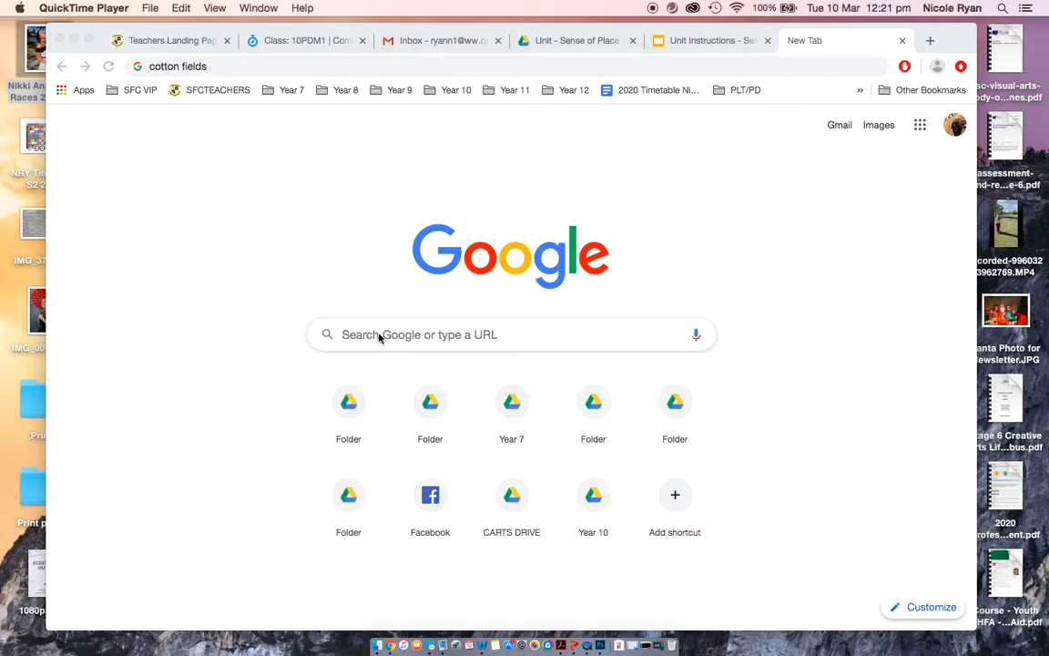
Run a web search for "cotton fields" from the address bar
{"action": "left_click", "coordinate": [509, 335]}
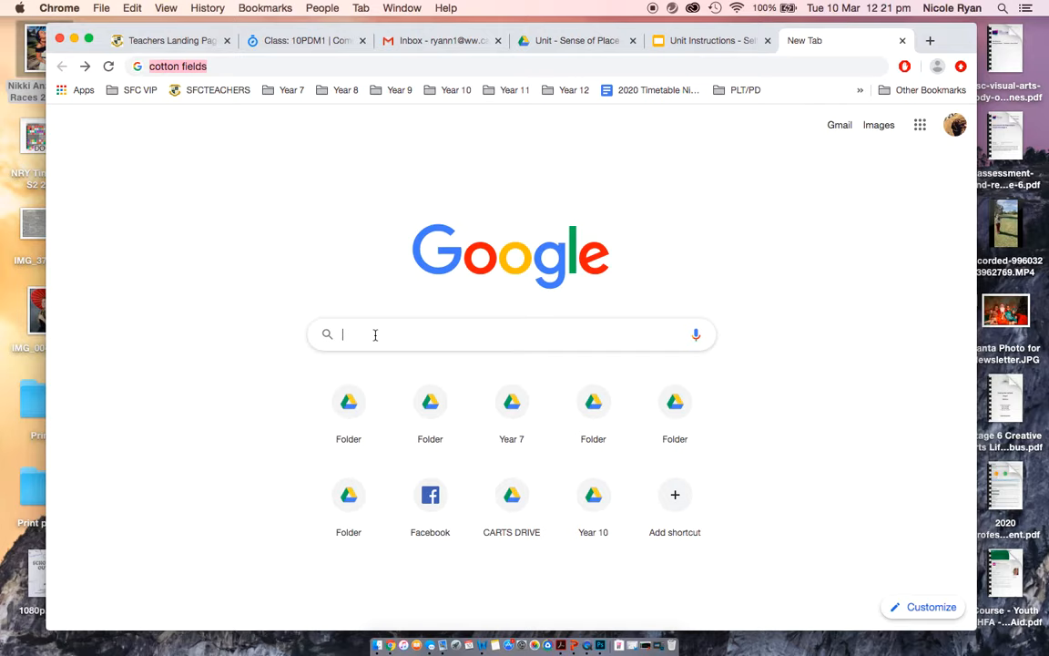
{"action": "key", "text": "Return"}
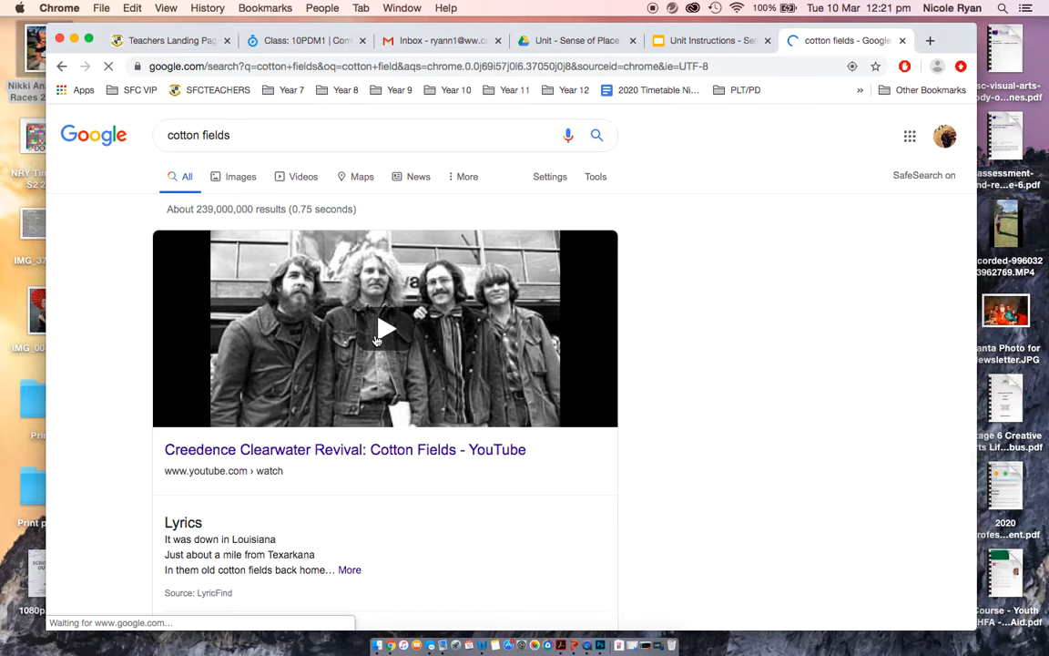
{"action": "mouse_move", "coordinate": [262, 478]}
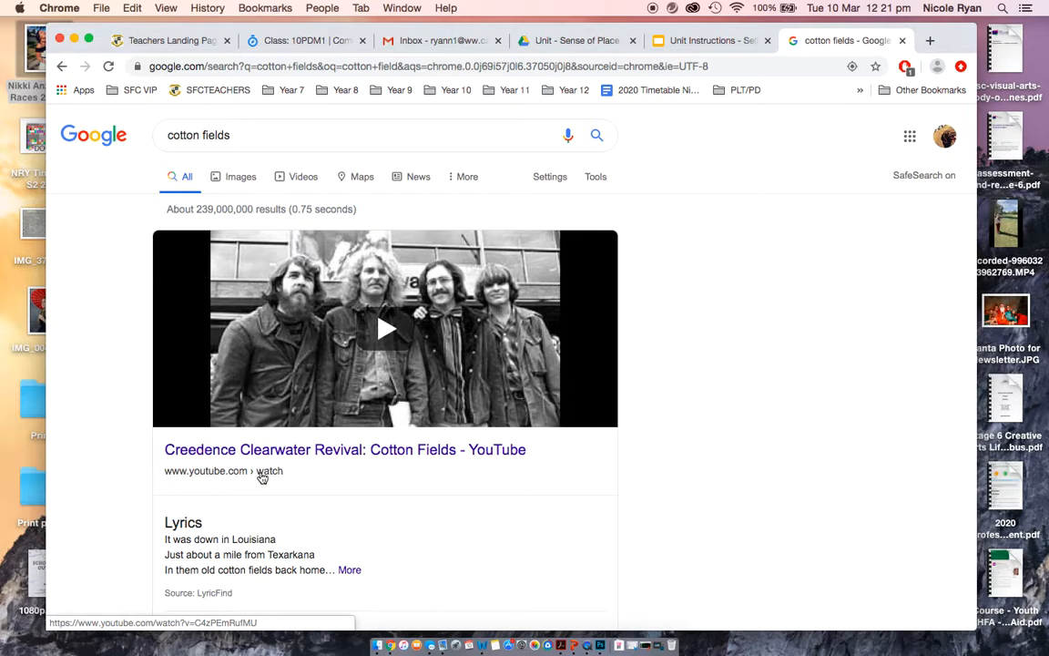
Switch to image results and narrow them to Large size via the Tools filters
{"action": "left_click", "coordinate": [240, 170]}
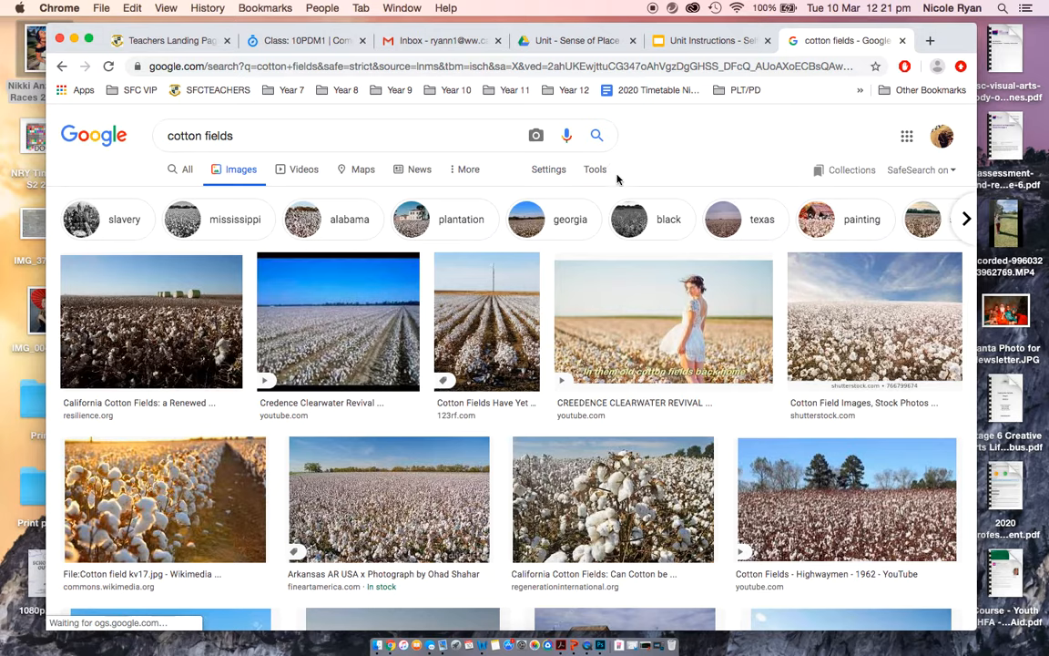
{"action": "left_click", "coordinate": [593, 168]}
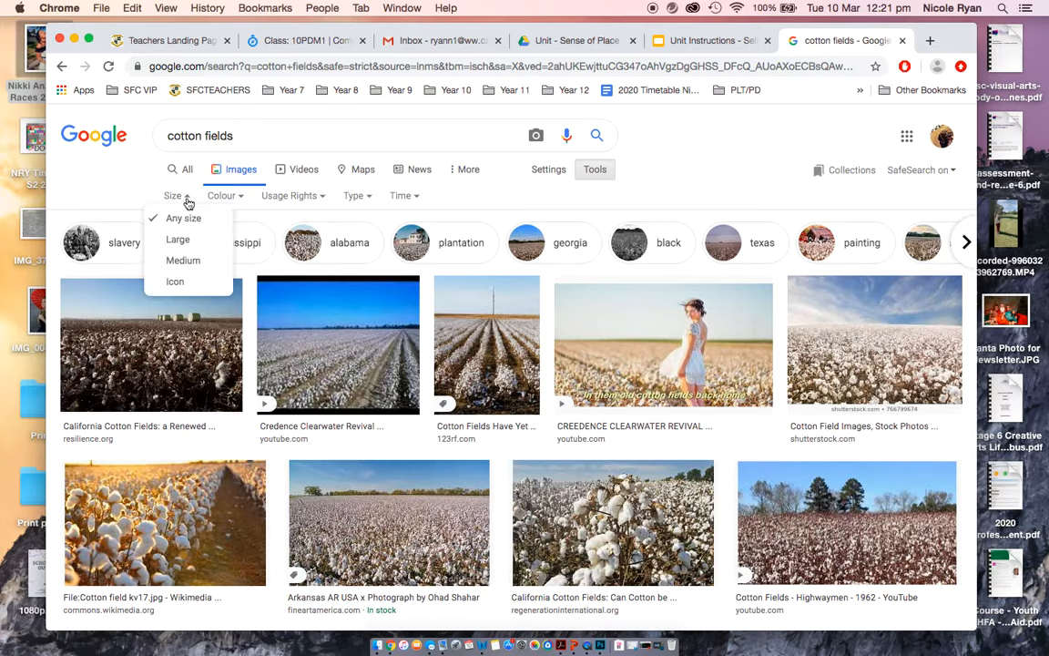
{"action": "left_click", "coordinate": [178, 238]}
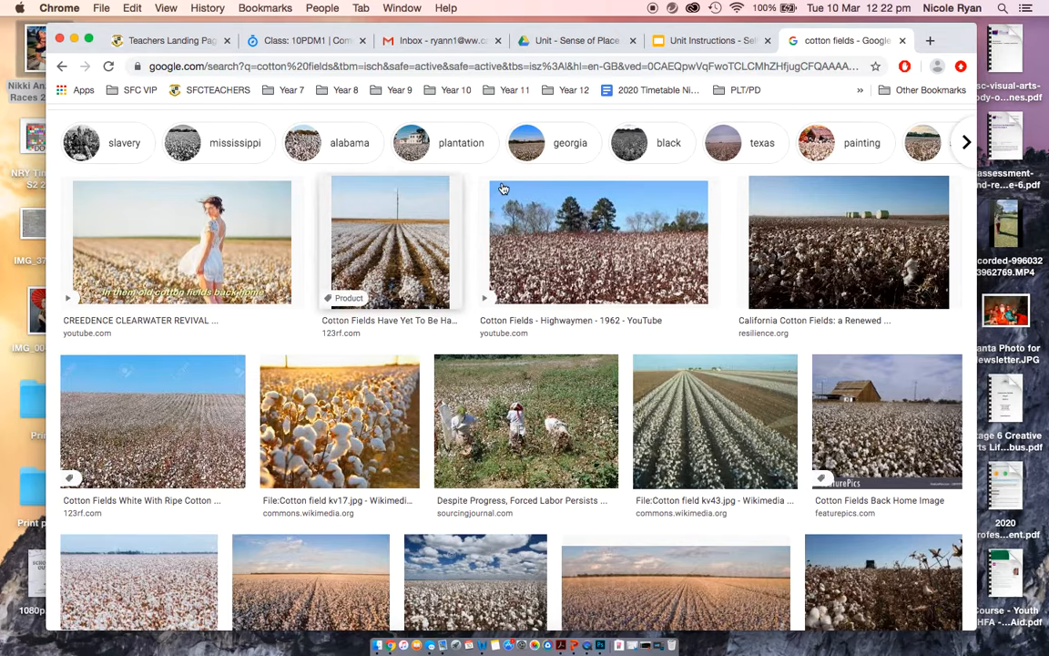
Scroll down the large-image grid toward the Seasol Cotton Fields thumbnail
{"action": "scroll", "scroll_direction": "down", "scroll_amount": 3}
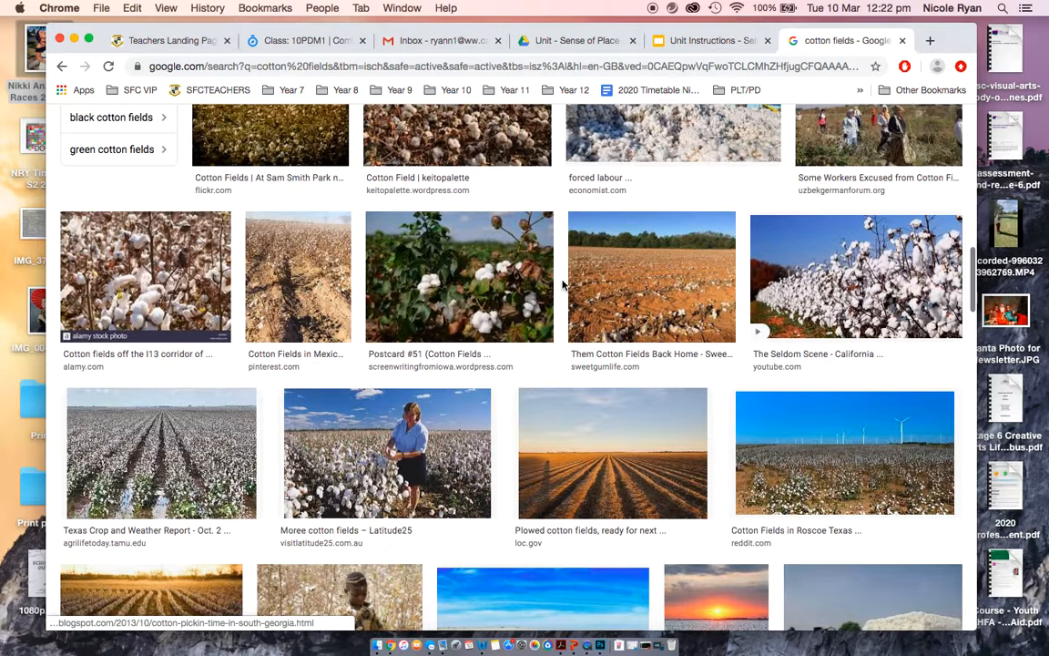
{"action": "scroll", "scroll_direction": "down", "scroll_amount": 3}
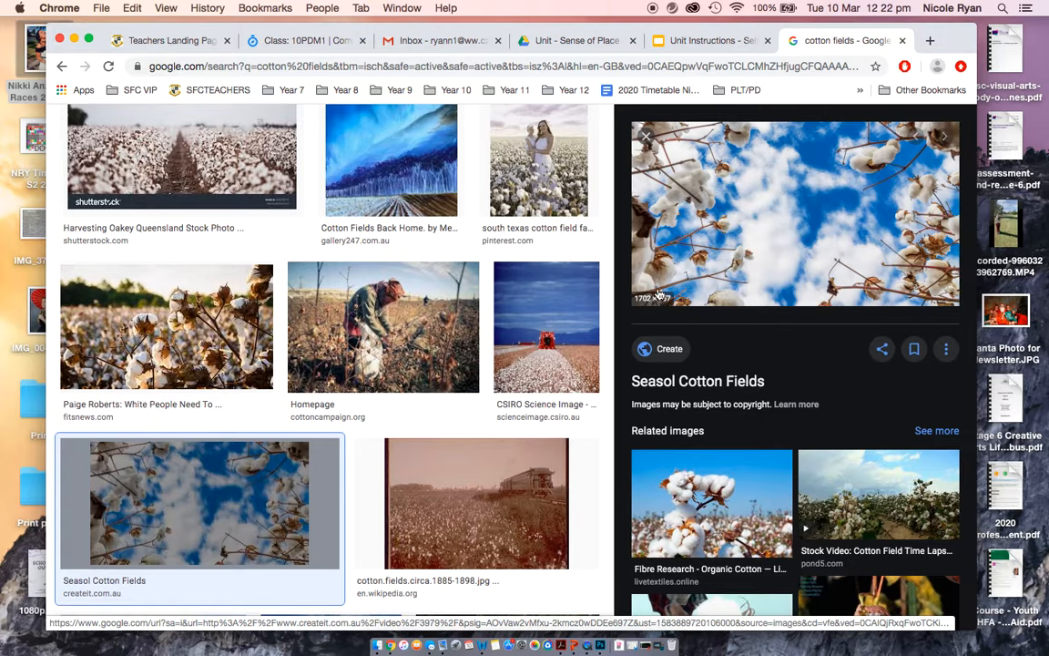
{"action": "mouse_move", "coordinate": [641, 306]}
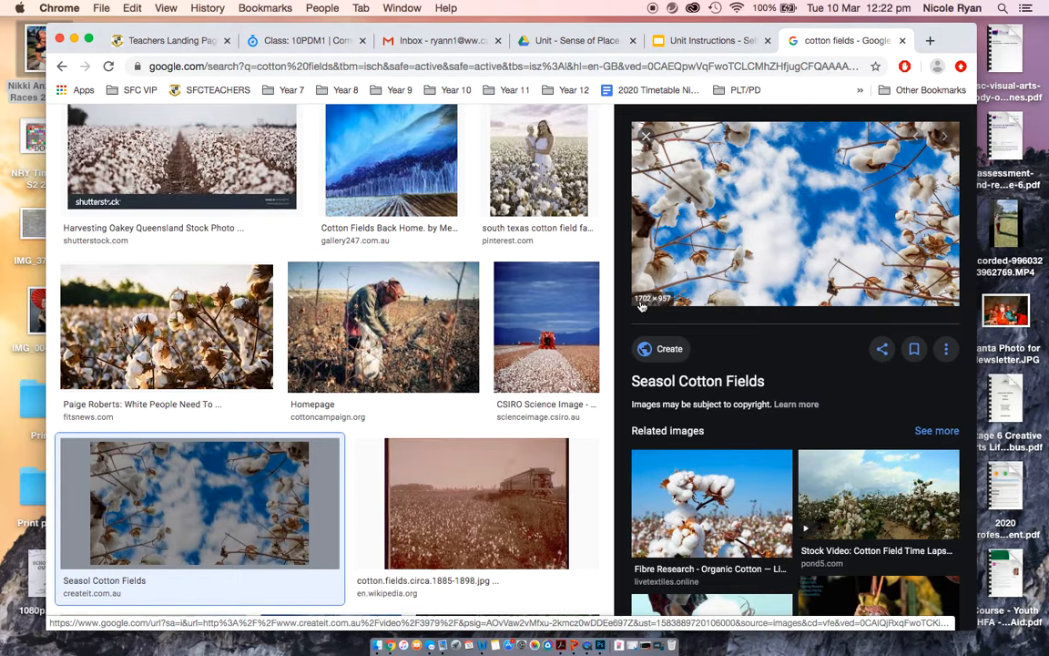
{"action": "mouse_move", "coordinate": [739, 249]}
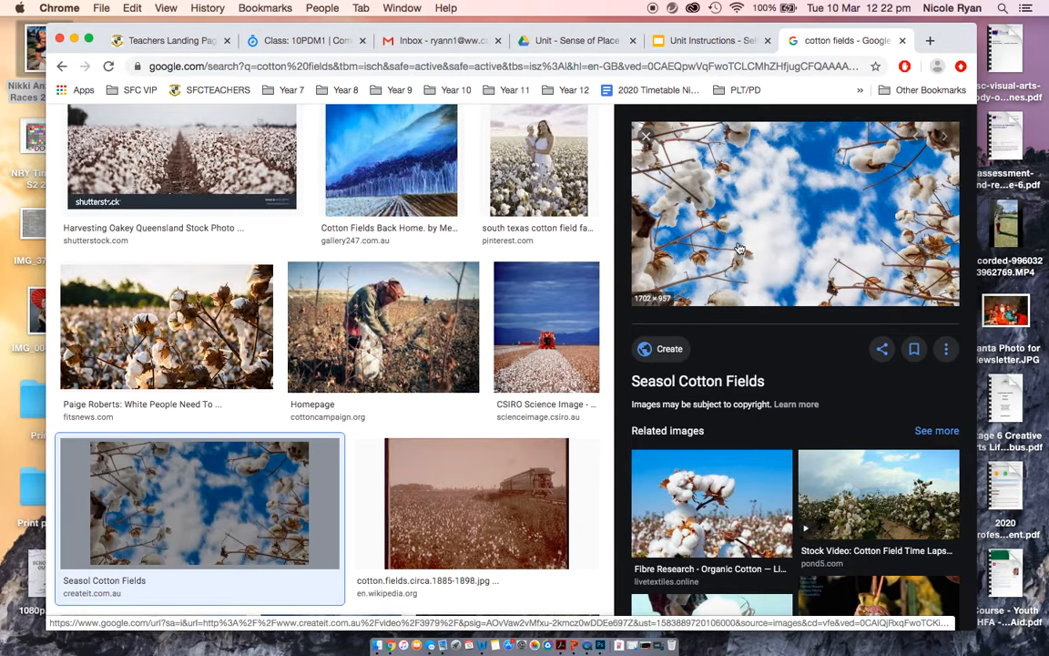
{"action": "mouse_move", "coordinate": [768, 217]}
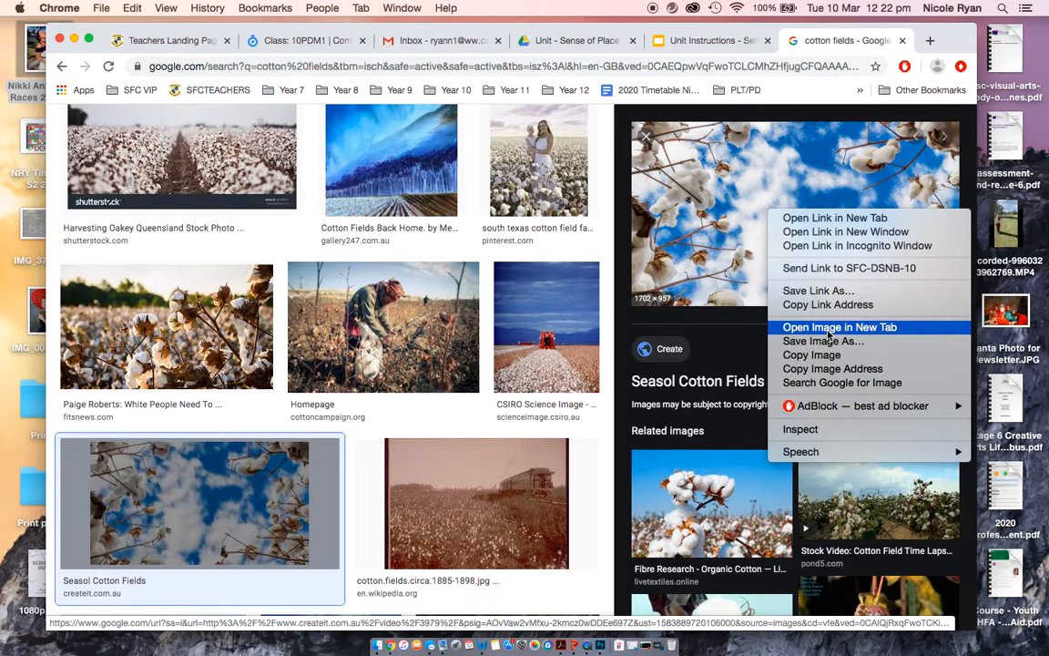
Show the Seasol cotton-against-sky photo at full size in its own tab from createll.com.au
{"action": "left_click", "coordinate": [838, 328]}
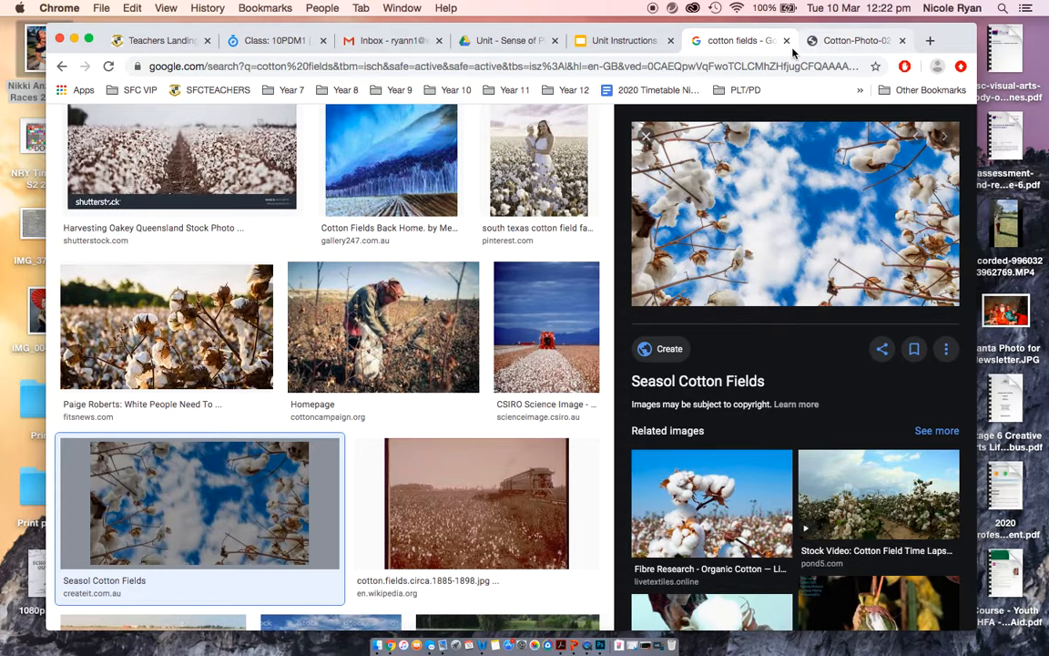
{"action": "left_click", "coordinate": [854, 40]}
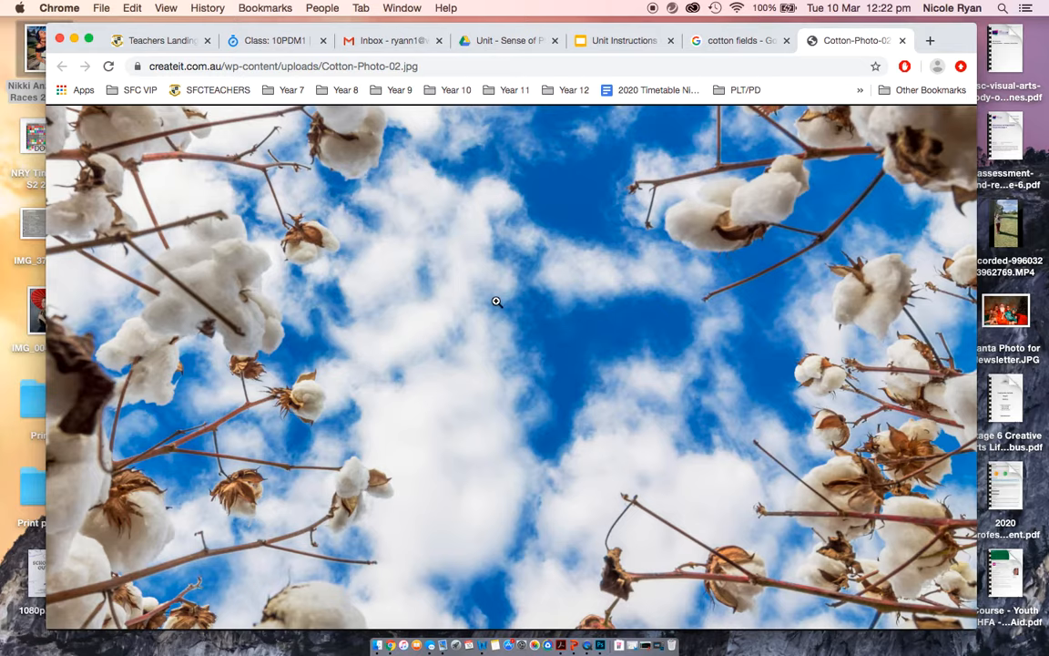
{"action": "left_click", "coordinate": [496, 301]}
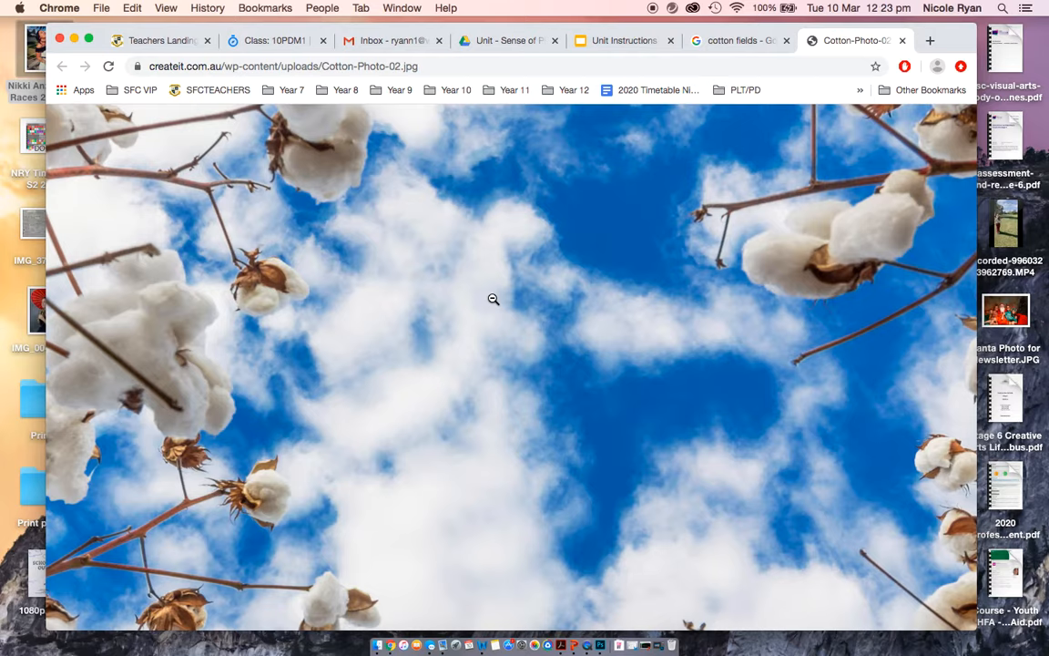
Save the photo to the Desktop as JPEG "Photography Assessment Cotton Field"
{"action": "right_click", "coordinate": [492, 298]}
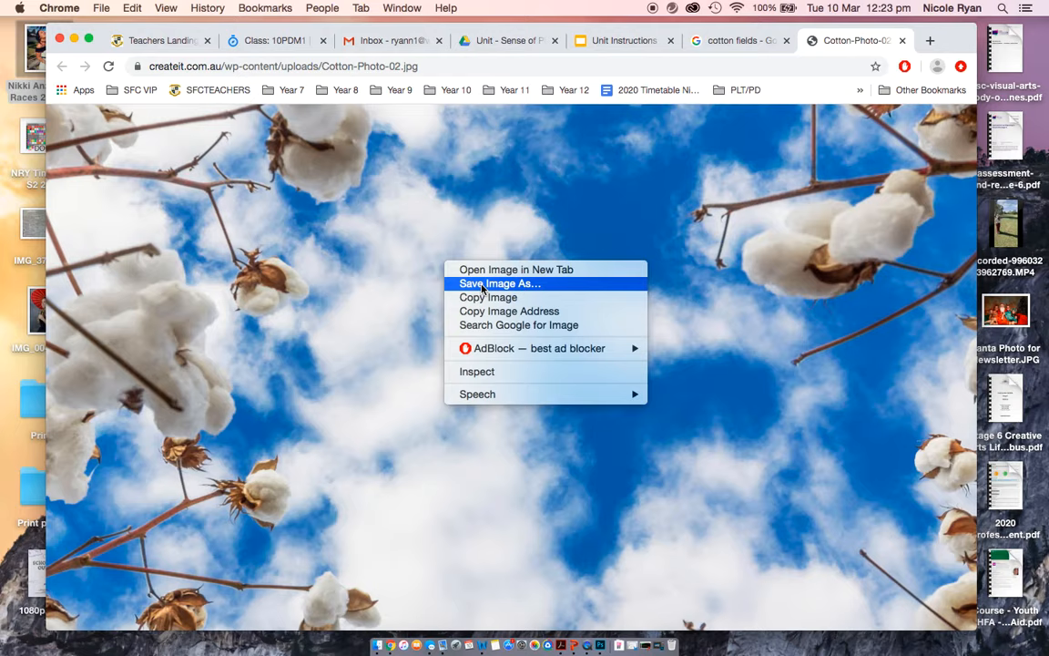
{"action": "left_click", "coordinate": [498, 284]}
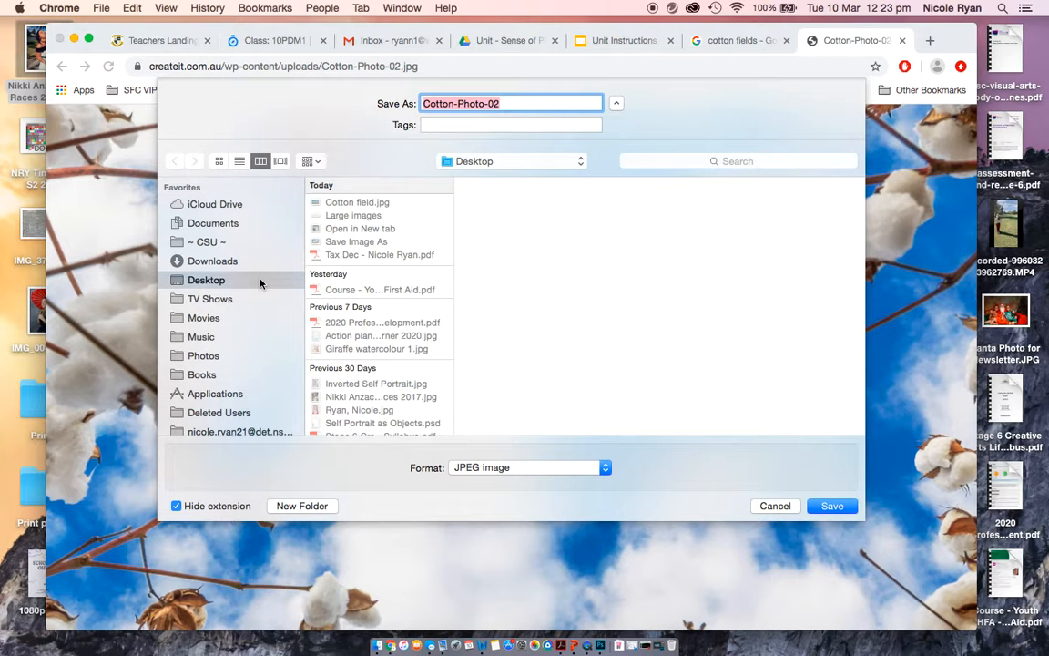
{"action": "type", "text": "Photo"}
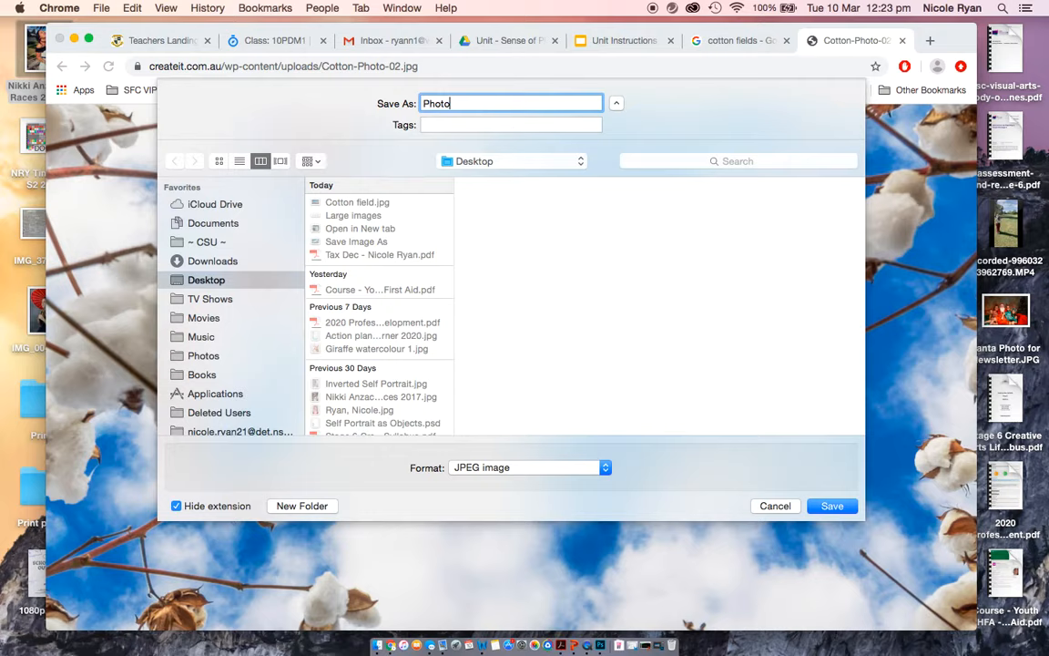
{"action": "type", "text": "Photography Assessment Cotton"}
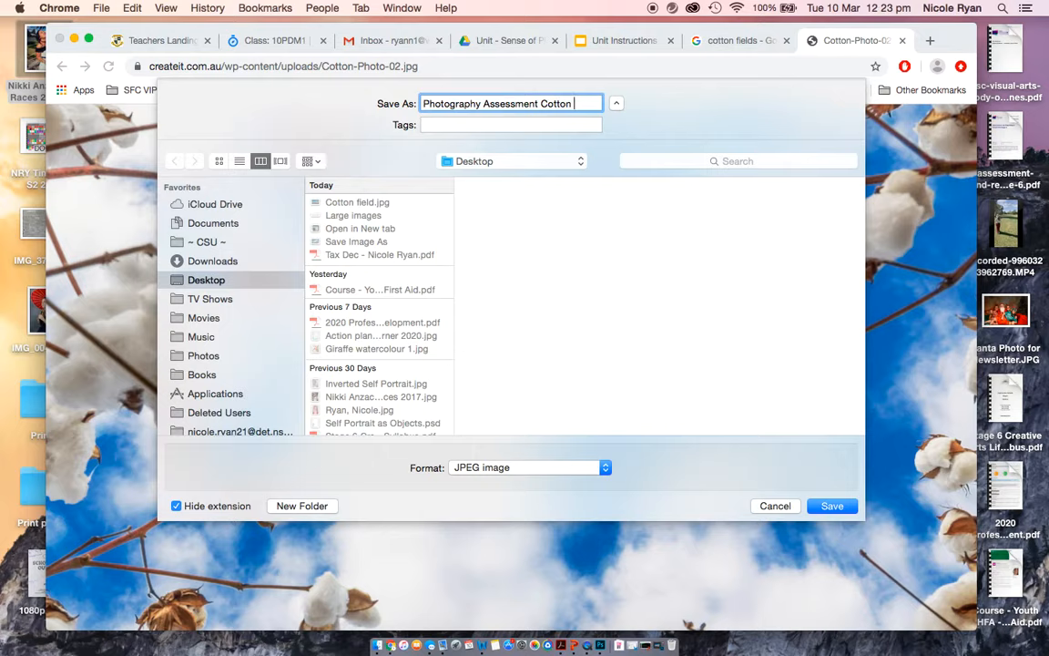
{"action": "type", "text": "Field"}
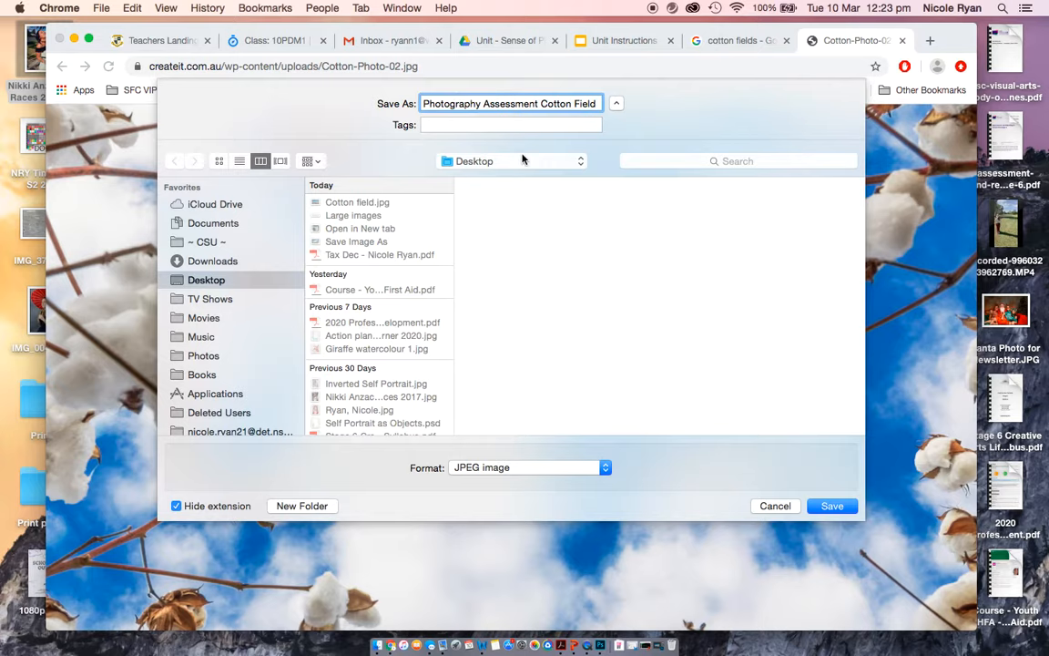
{"action": "left_click", "coordinate": [605, 466]}
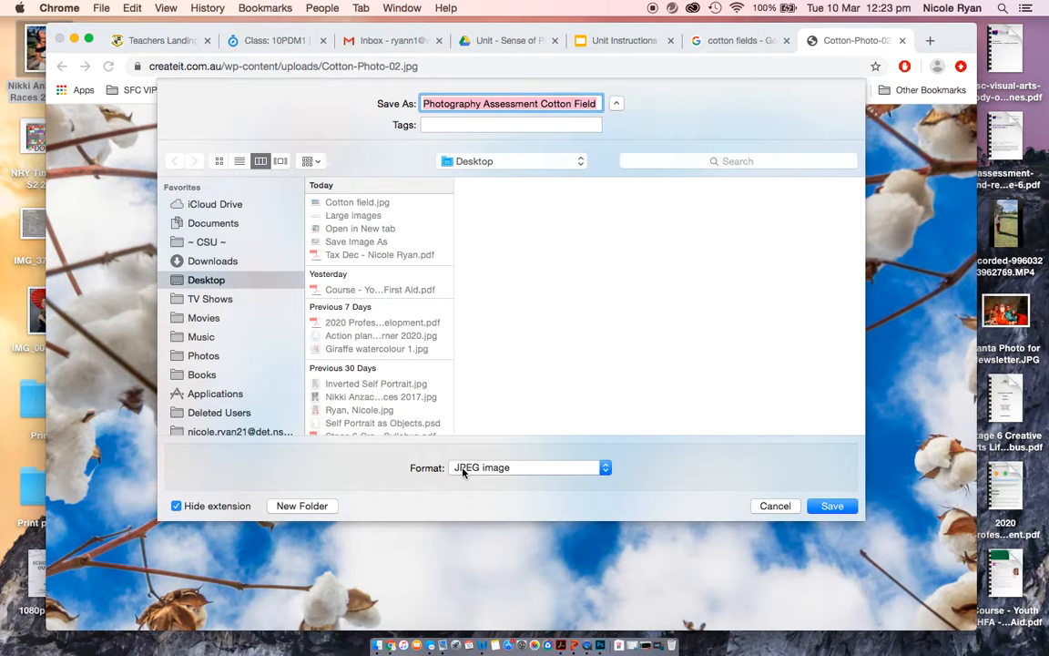
{"action": "left_click", "coordinate": [830, 506]}
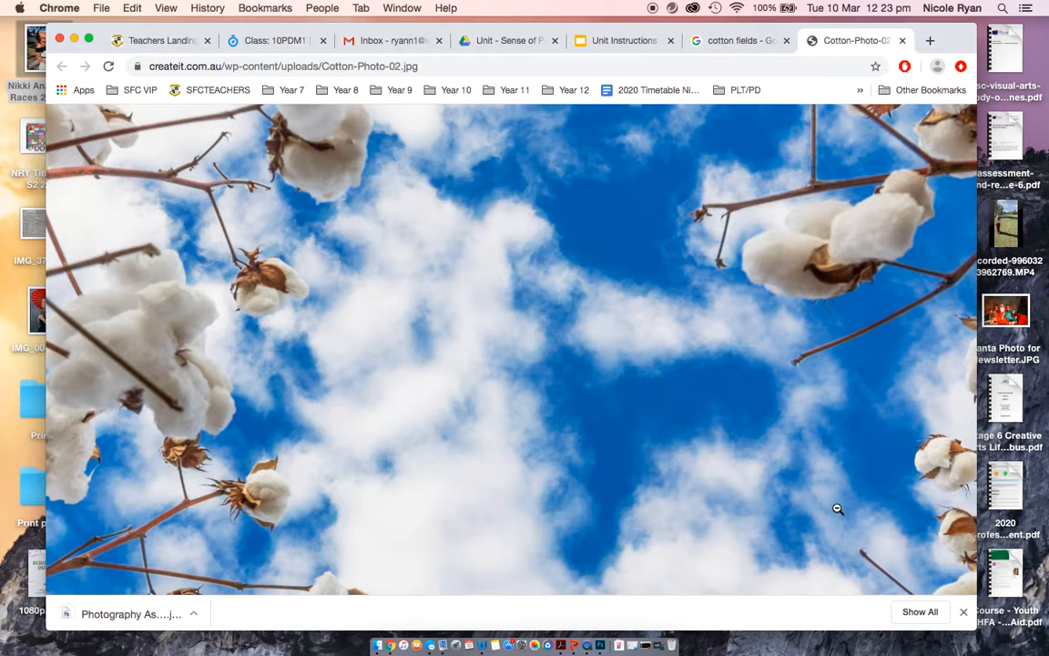